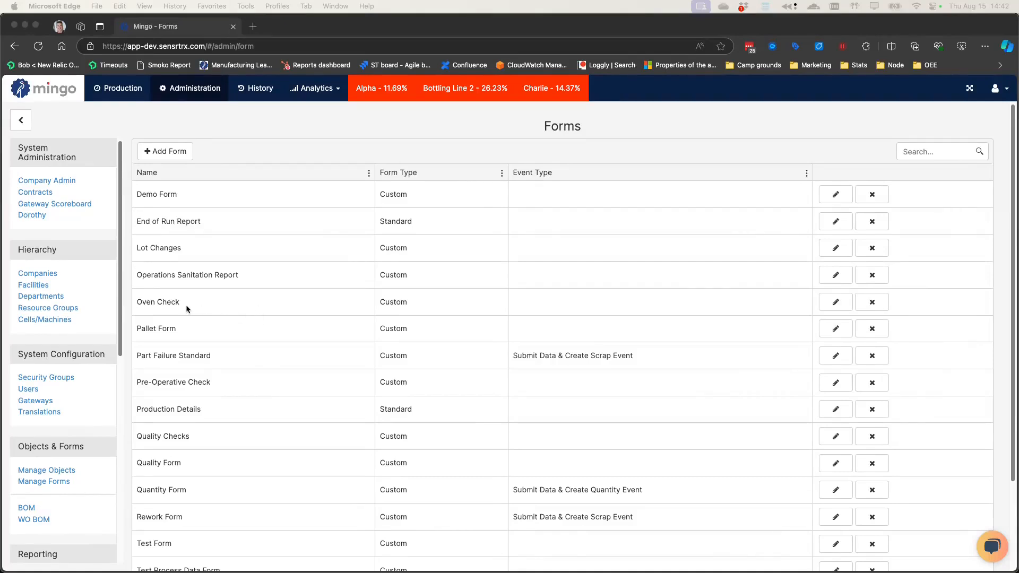
{"action": "mouse_move", "coordinate": [835, 301]}
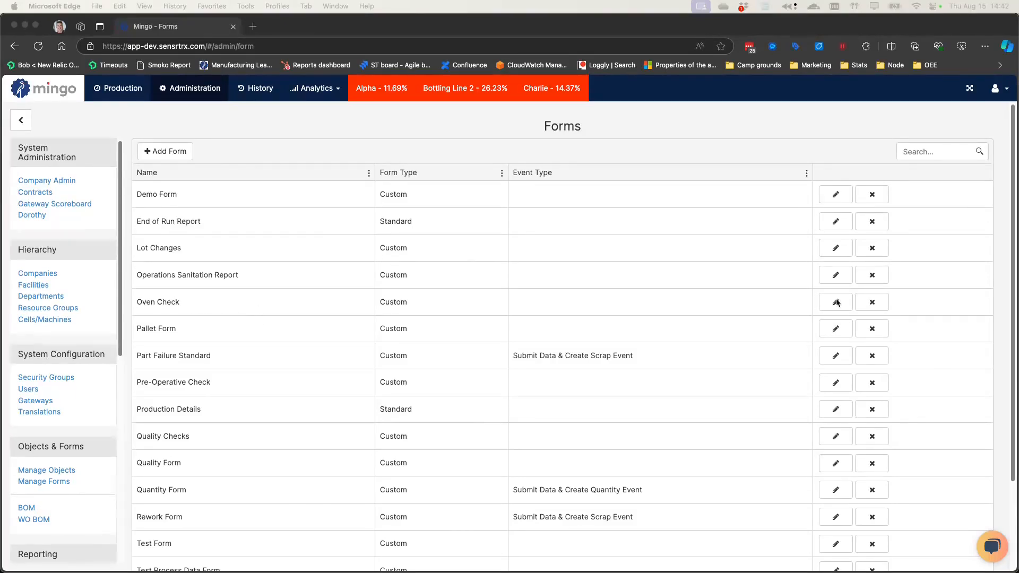
Open the Oven Check form from Administration > Forms for editing.
{"action": "left_click", "coordinate": [835, 301]}
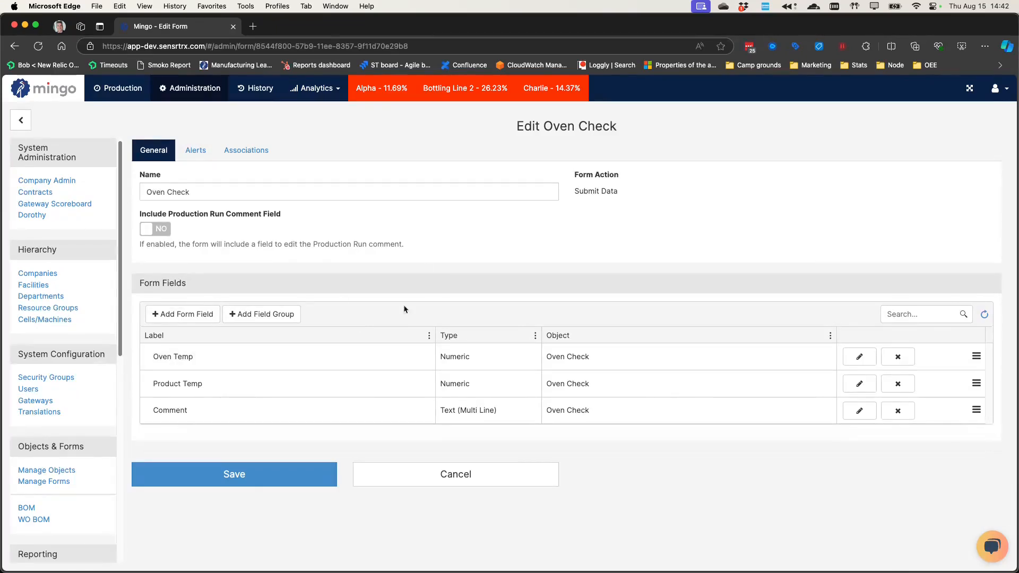
{"action": "mouse_move", "coordinate": [250, 355]}
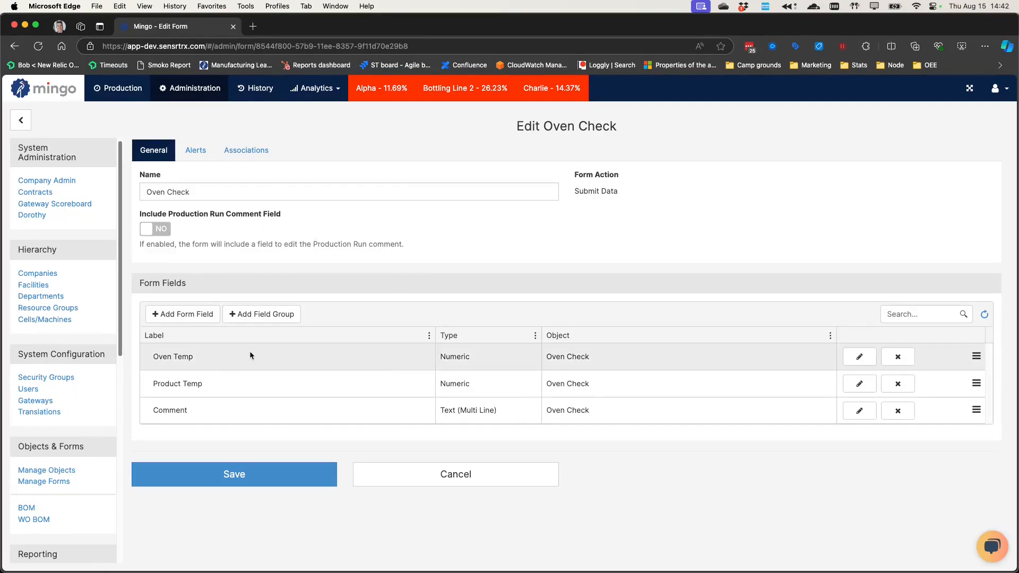
{"action": "mouse_move", "coordinate": [810, 354]}
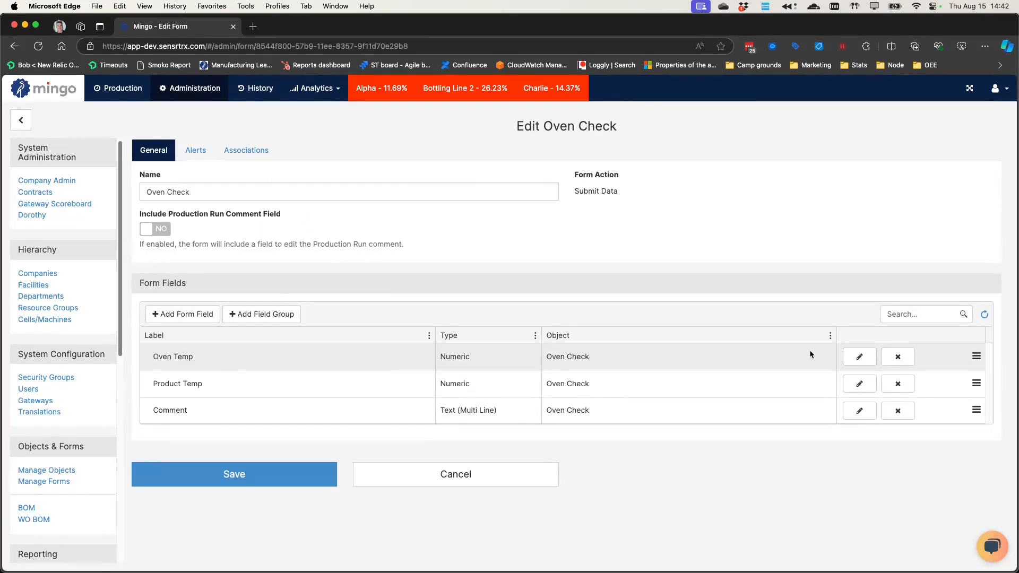
Give the Oven Temp field fixed-value limits of minimum 400 and maximum 500, and save it.
{"action": "left_click", "coordinate": [859, 356]}
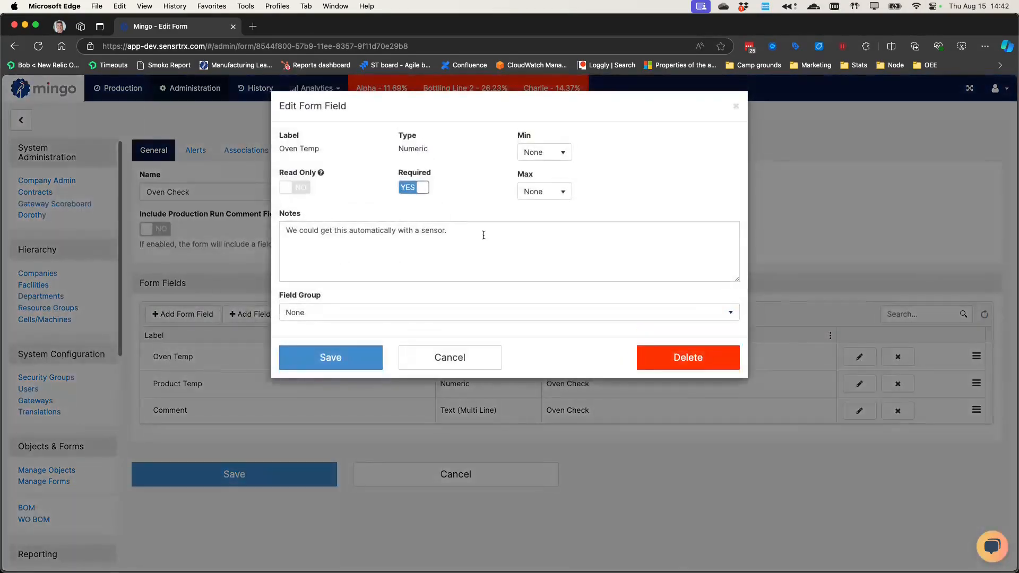
{"action": "left_click", "coordinate": [543, 152]}
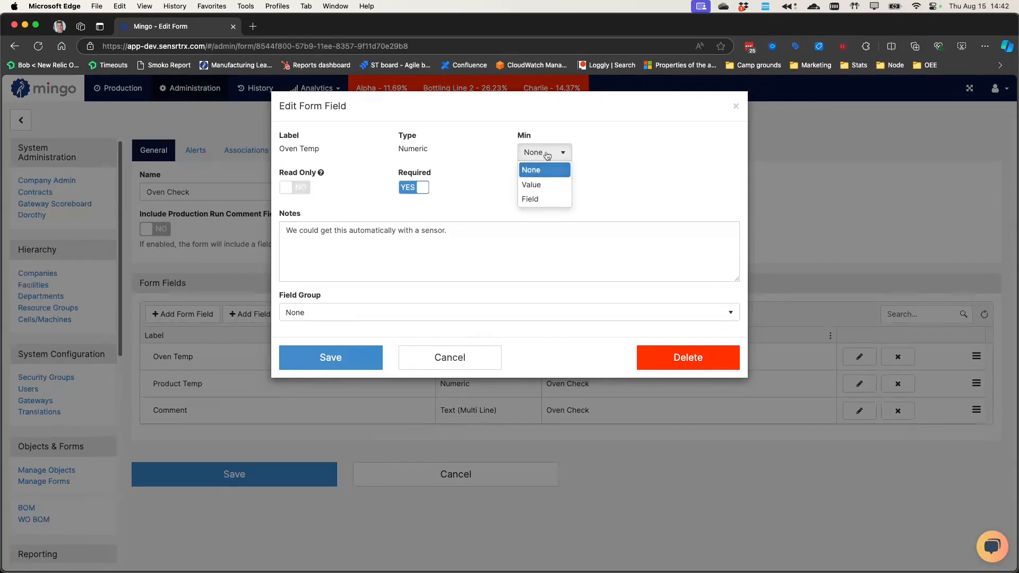
{"action": "left_click", "coordinate": [530, 184]}
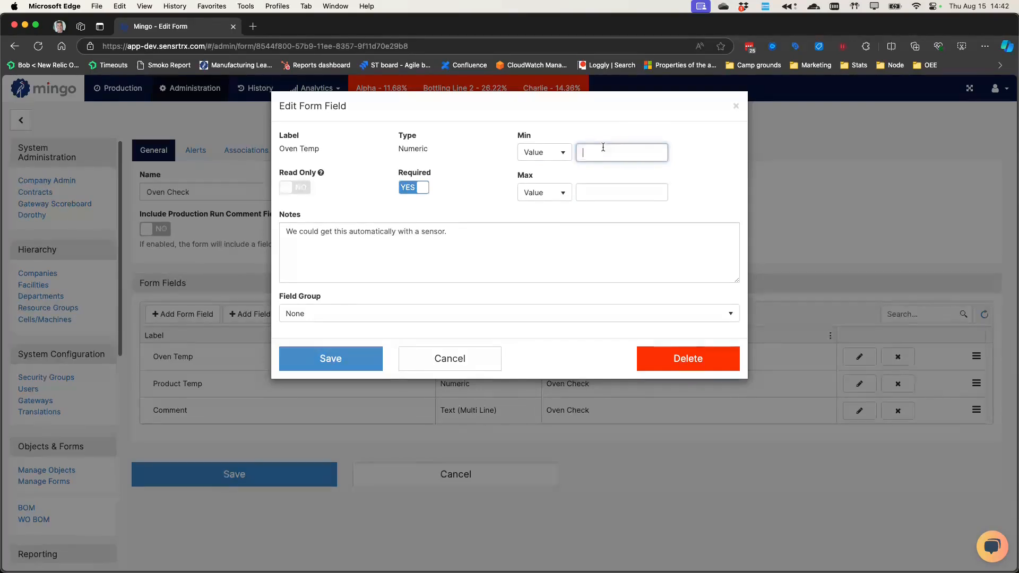
{"action": "type", "text": "5"}
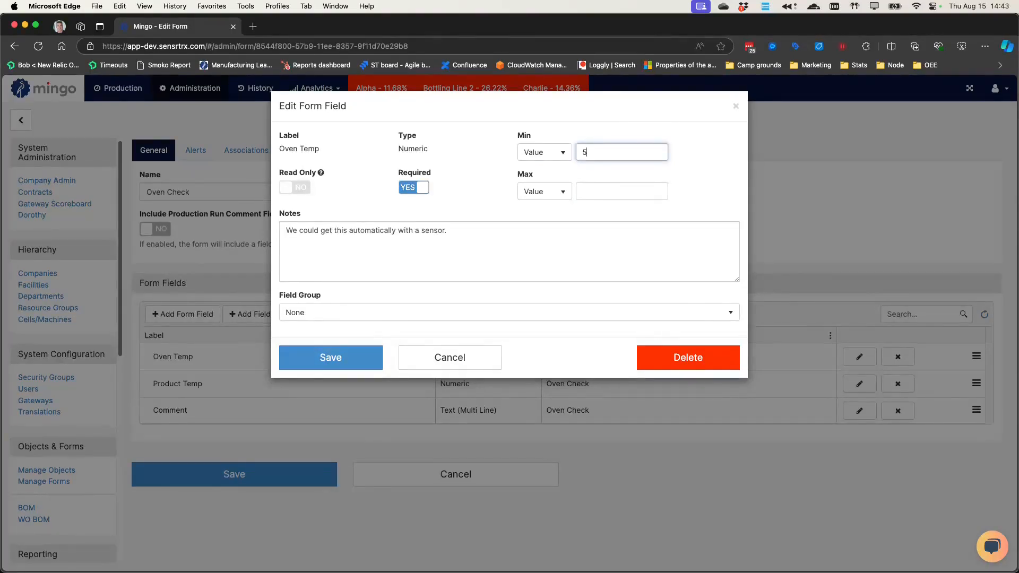
{"action": "type", "text": "400"}
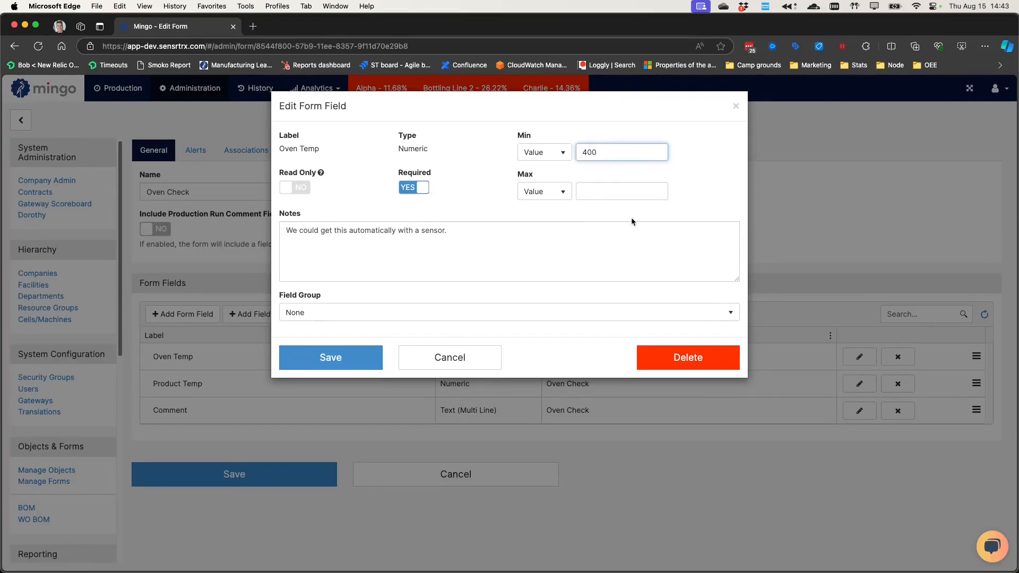
{"action": "left_click", "coordinate": [621, 191]}
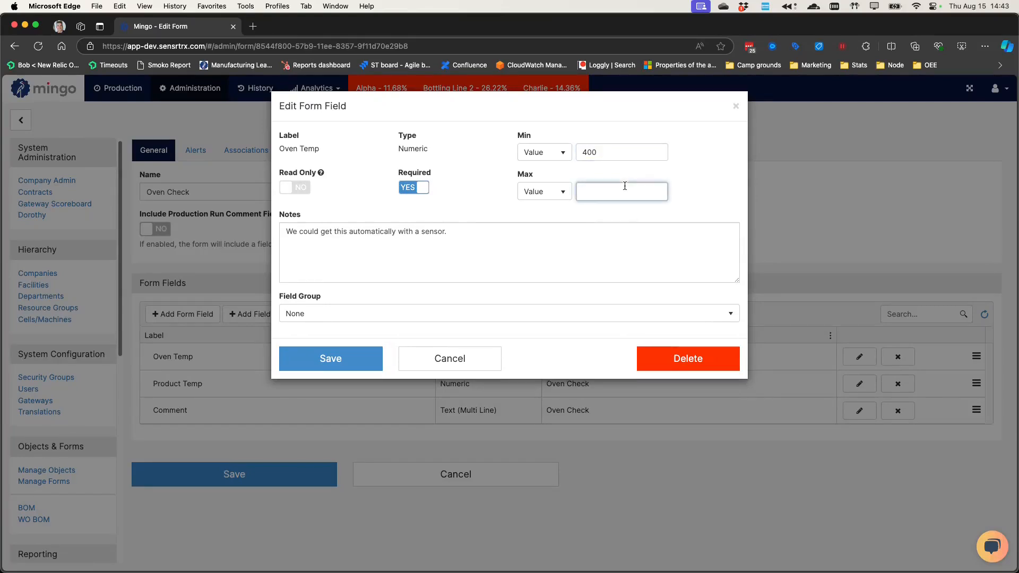
{"action": "type", "text": "500"}
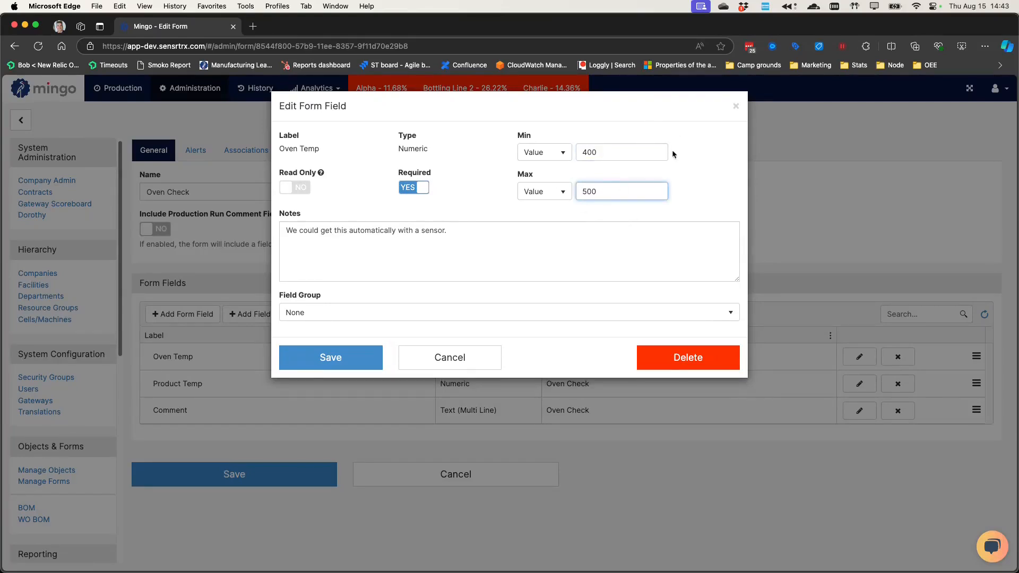
{"action": "left_click", "coordinate": [330, 357]}
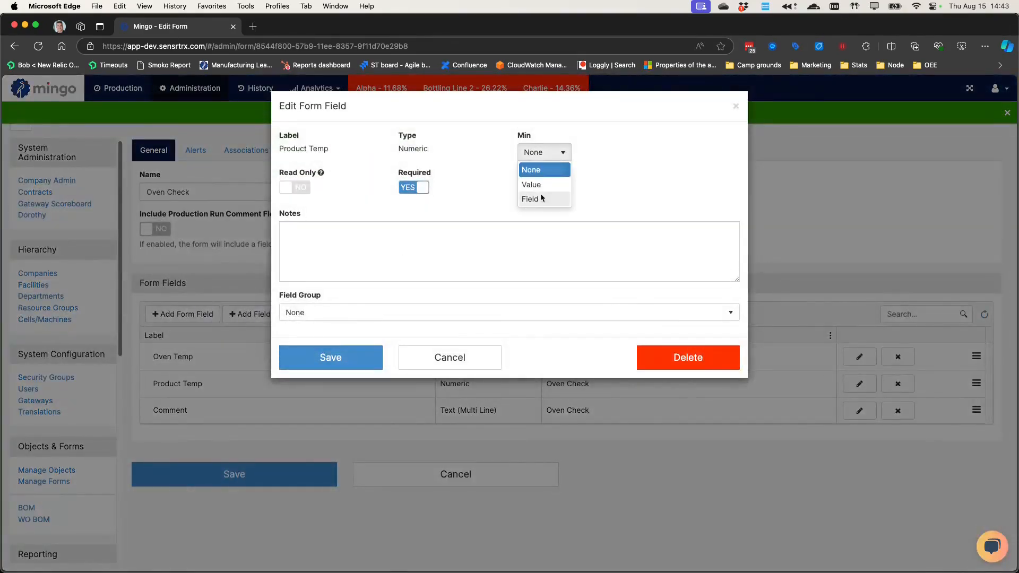
Base Product Temp's minimum and maximum on the part's temperature fields, such as Upper Temp, and save.
{"action": "left_click", "coordinate": [530, 199]}
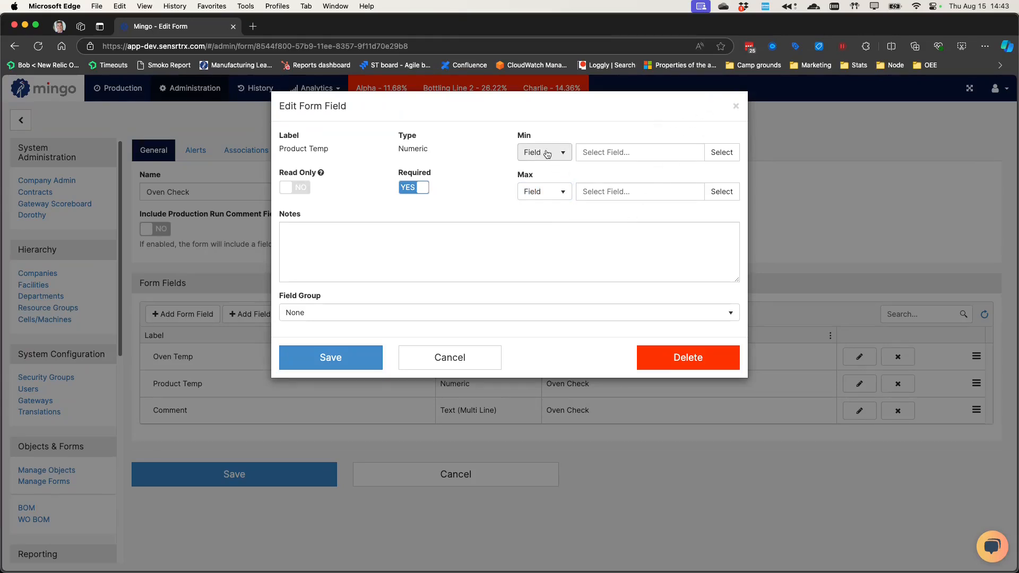
{"action": "left_click", "coordinate": [720, 153]}
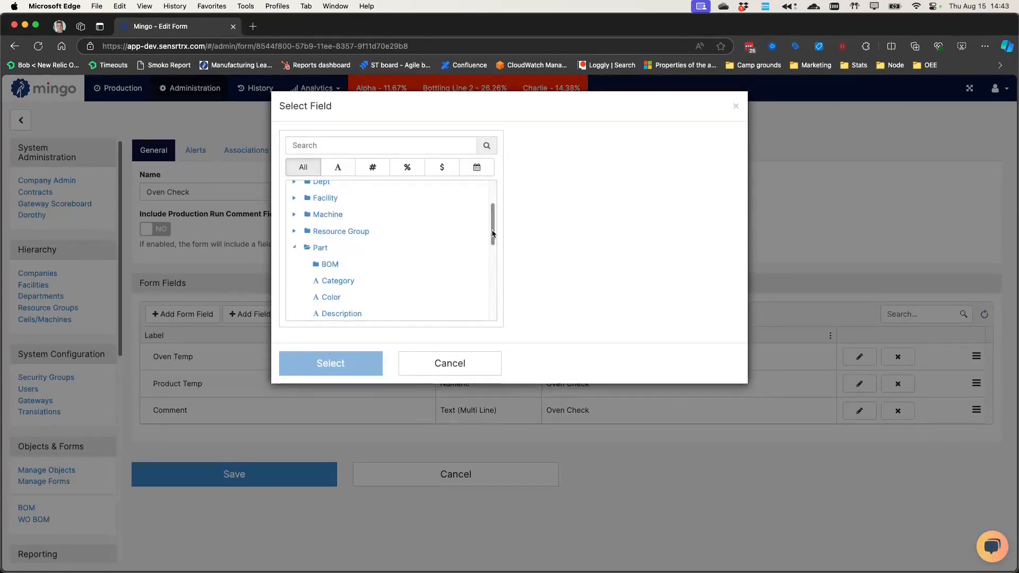
{"action": "scroll", "scroll_direction": "down", "scroll_amount": 3}
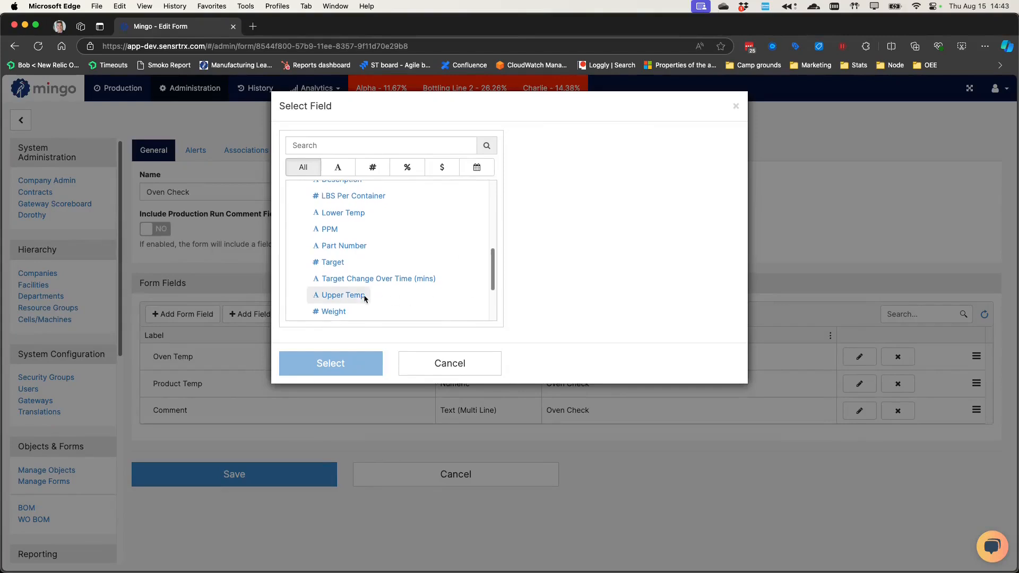
{"action": "left_click", "coordinate": [330, 363]}
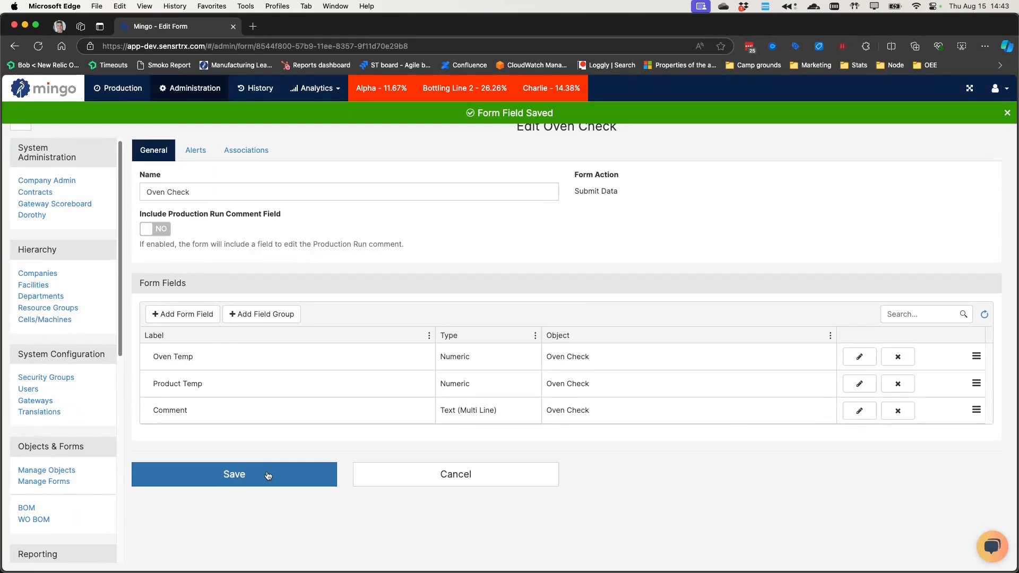
Save the Oven Check form and go to the Oven 1 production screen.
{"action": "left_click", "coordinate": [234, 474]}
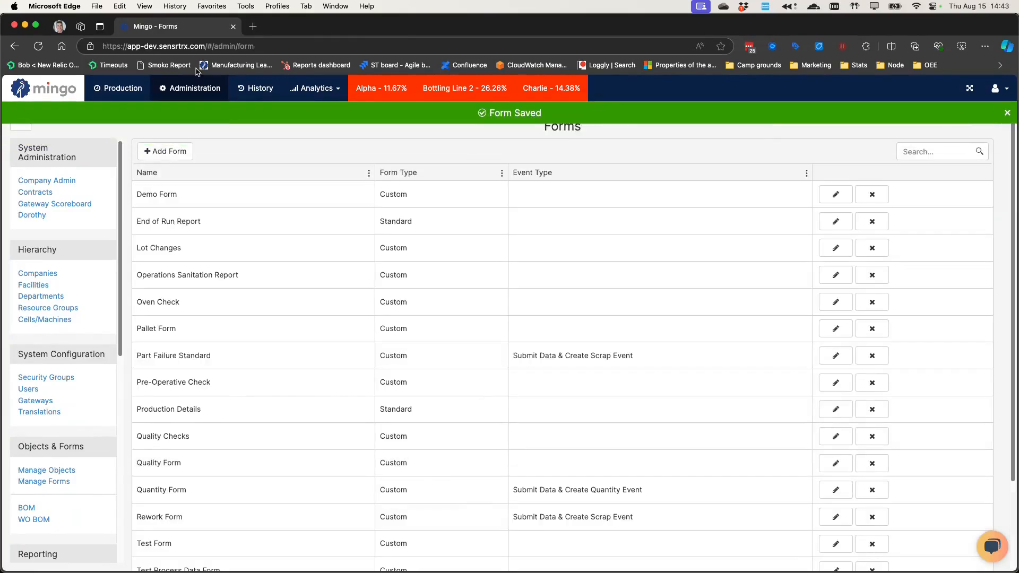
{"action": "left_click", "coordinate": [117, 88]}
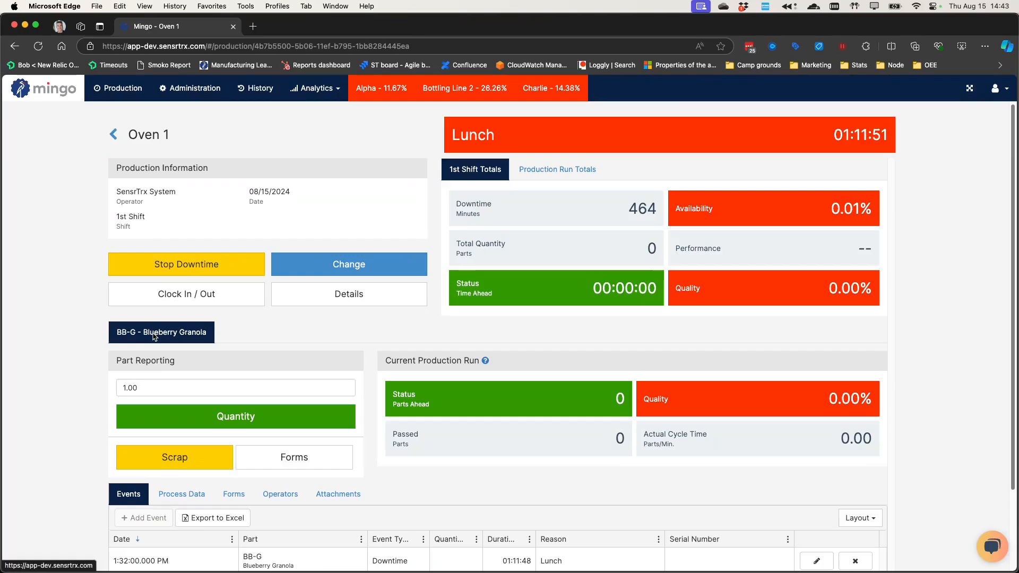
Submit an Oven Check for Oven 1 with Oven Temp 40 and Product Temp 0.
{"action": "left_click", "coordinate": [293, 457]}
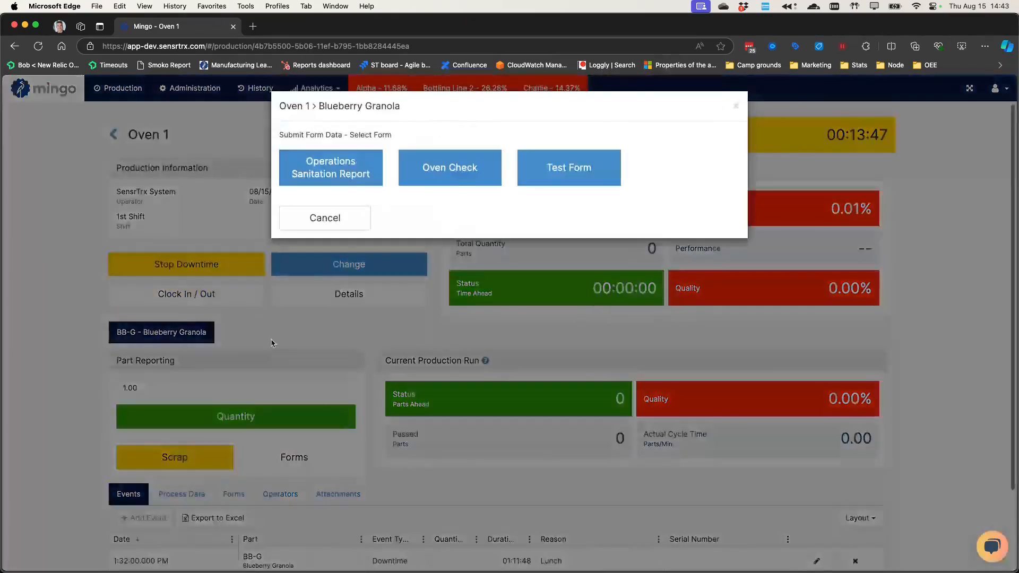
{"action": "left_click", "coordinate": [449, 167]}
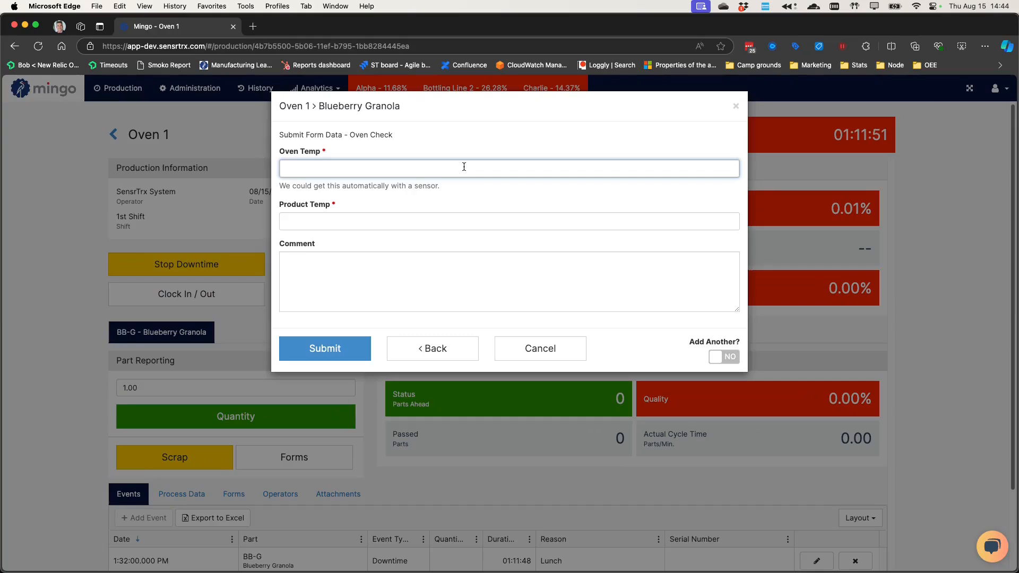
{"action": "type", "text": "40"}
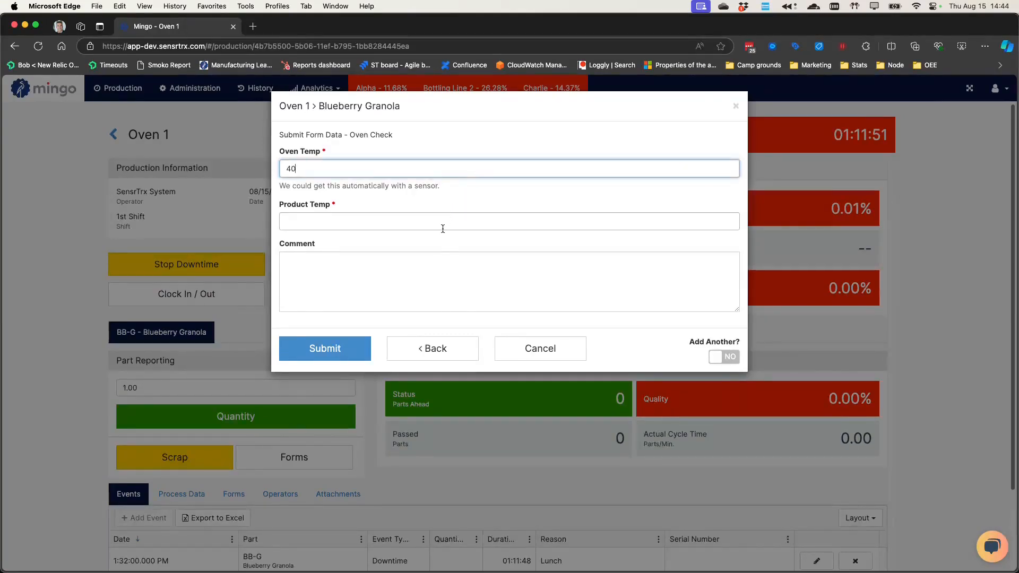
{"action": "left_click", "coordinate": [509, 221]}
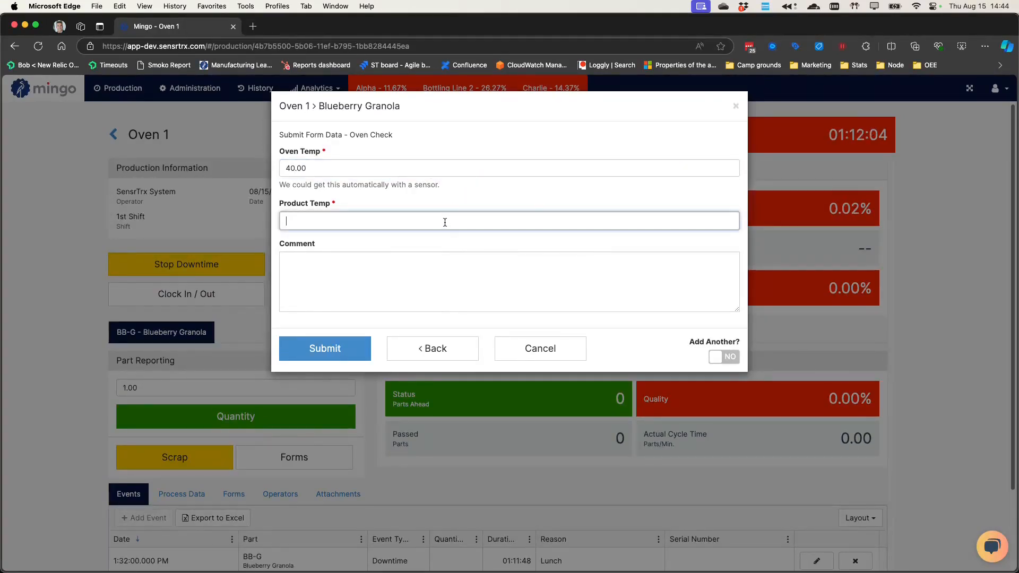
{"action": "type", "text": "0"}
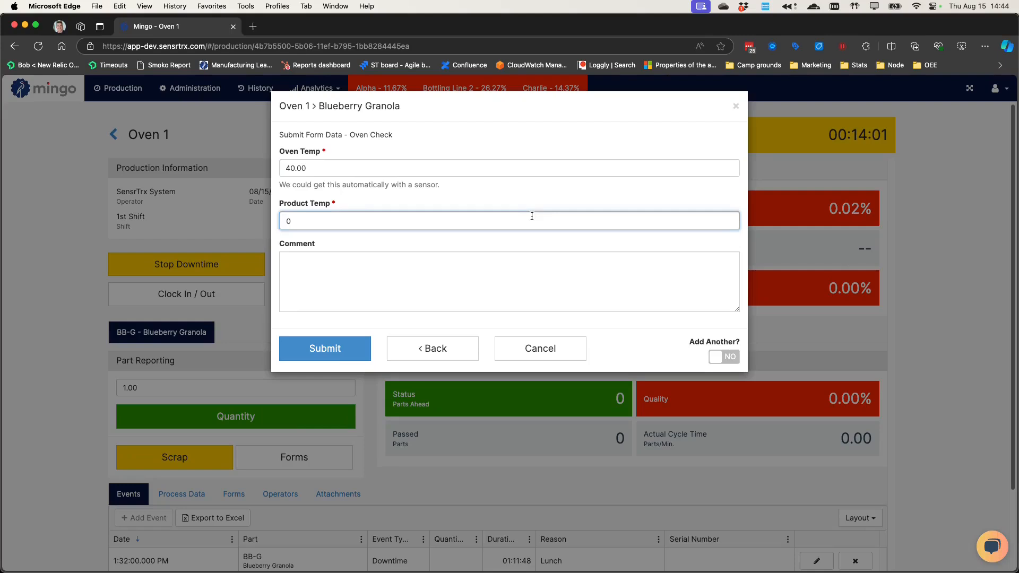
{"action": "left_click", "coordinate": [324, 348]}
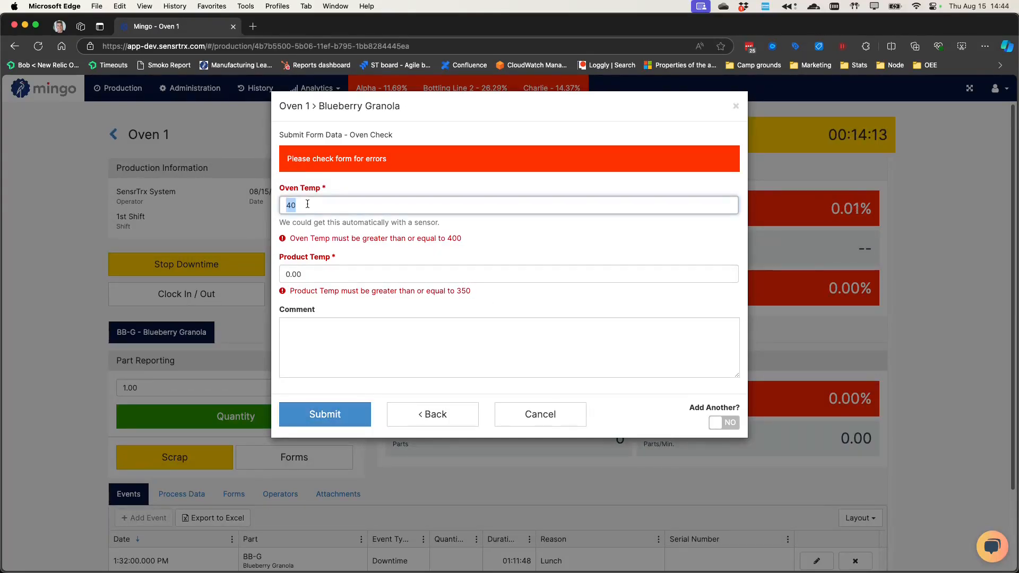
Resubmit the Oven Check with Oven Temp 400 and Product Temp 375.00.
{"action": "left_click", "coordinate": [507, 256]}
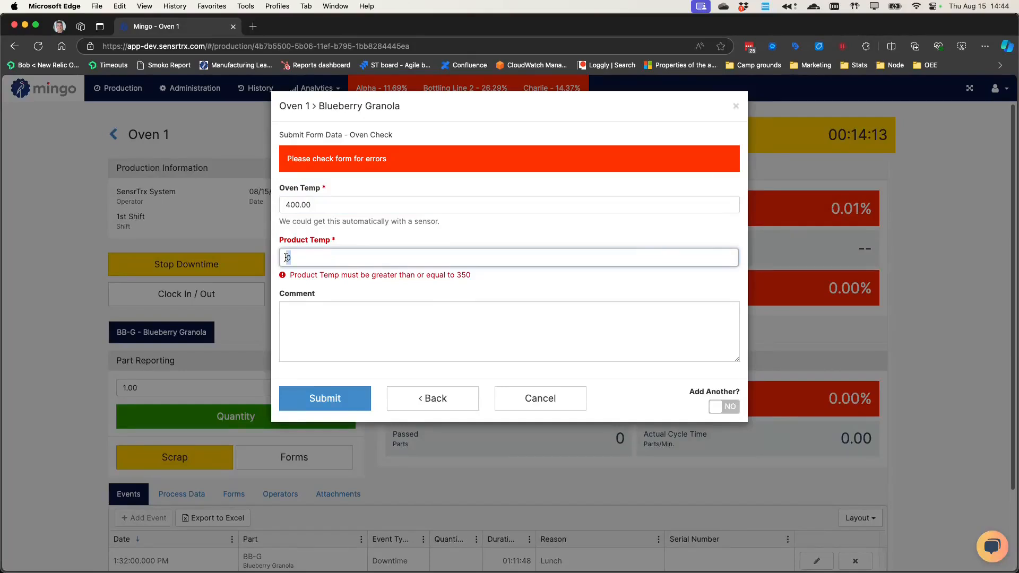
{"action": "type", "text": "7"}
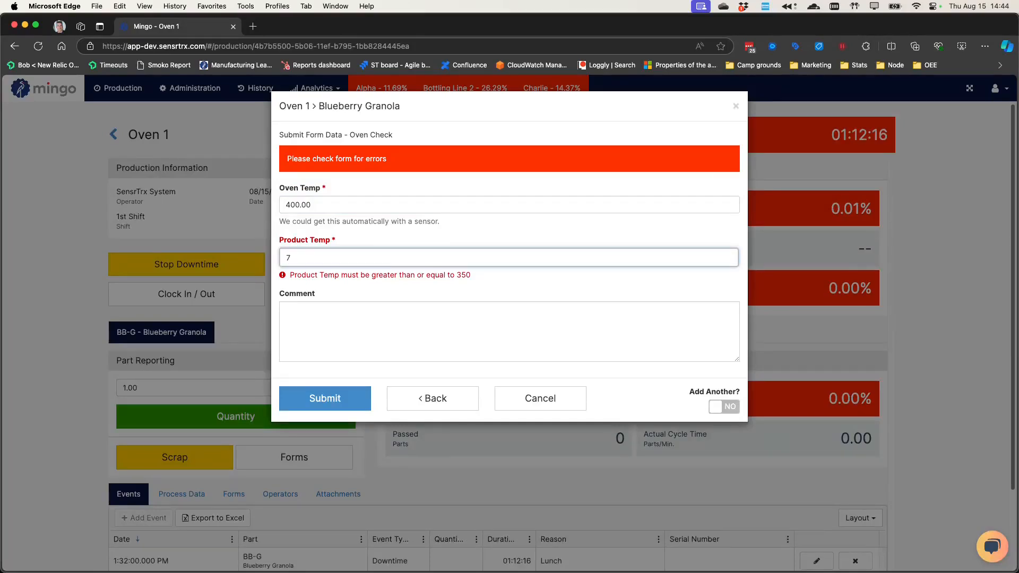
{"action": "type", "text": "375.00"}
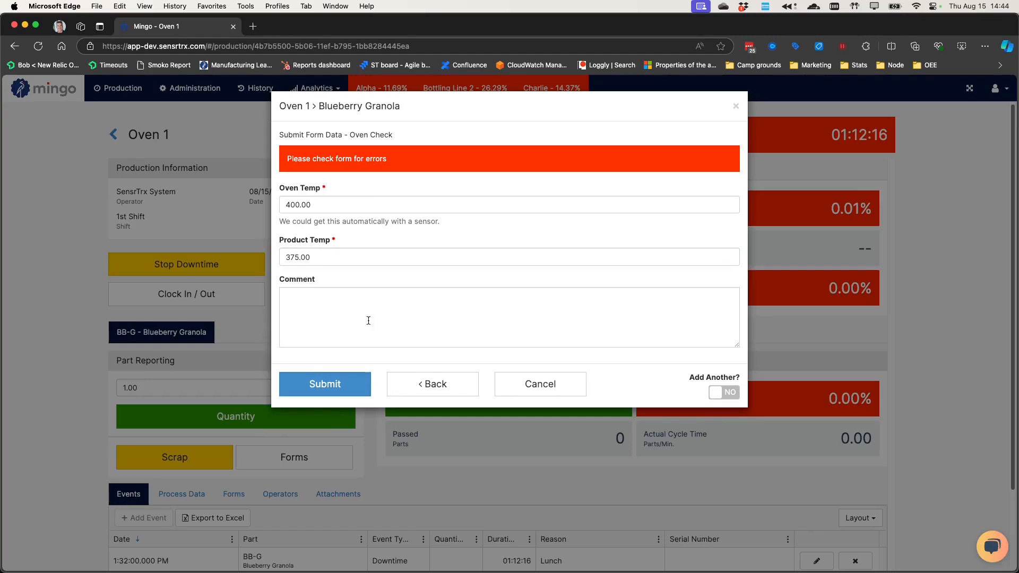
{"action": "left_click", "coordinate": [539, 383]}
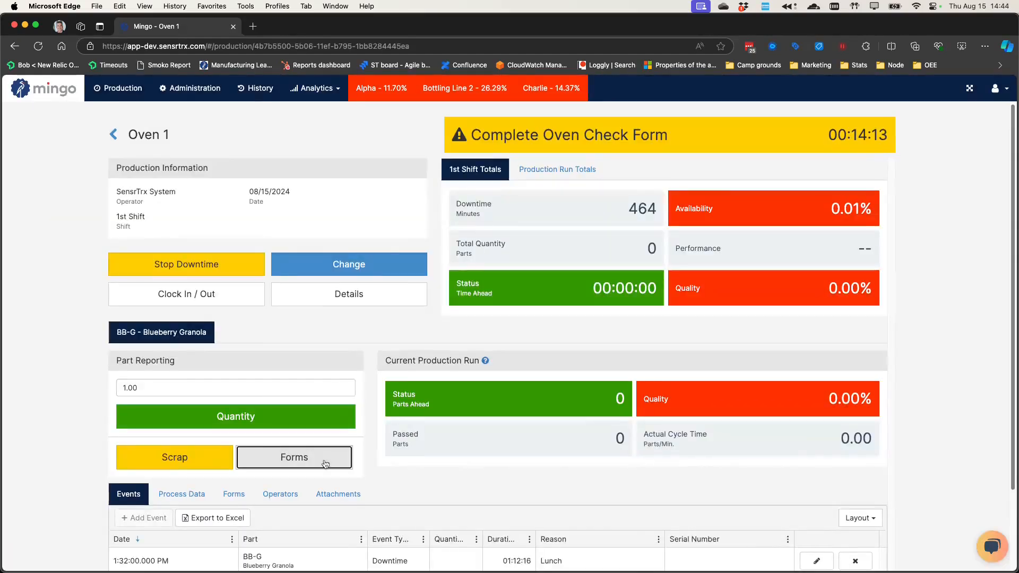